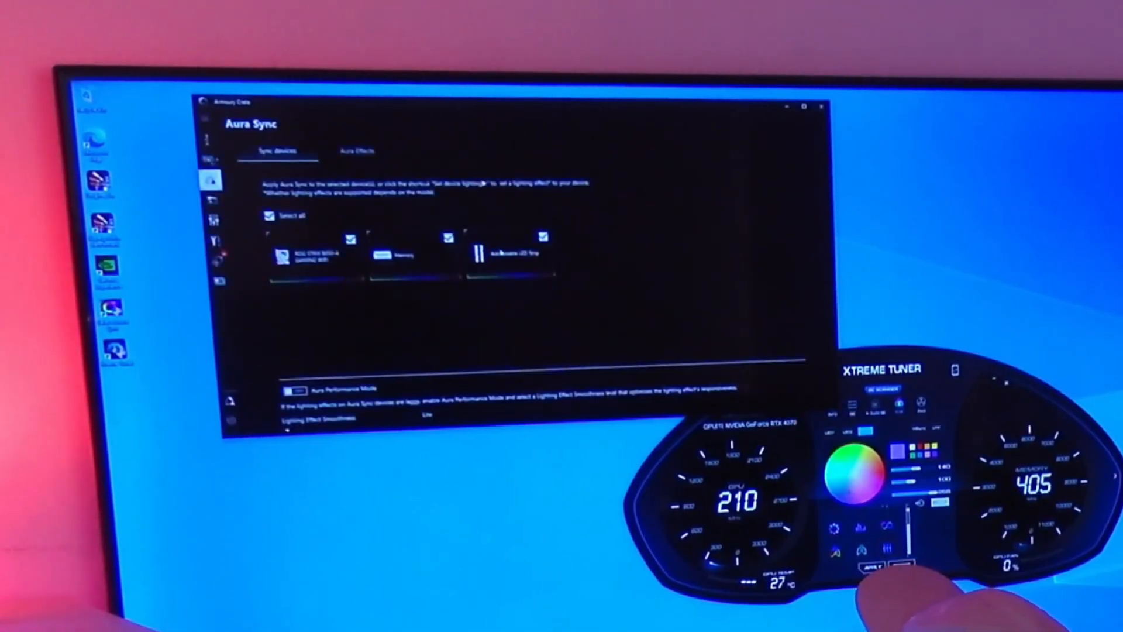
Show Aura Effects for synced devices and open the colour picker for the Static effect
click(356, 151)
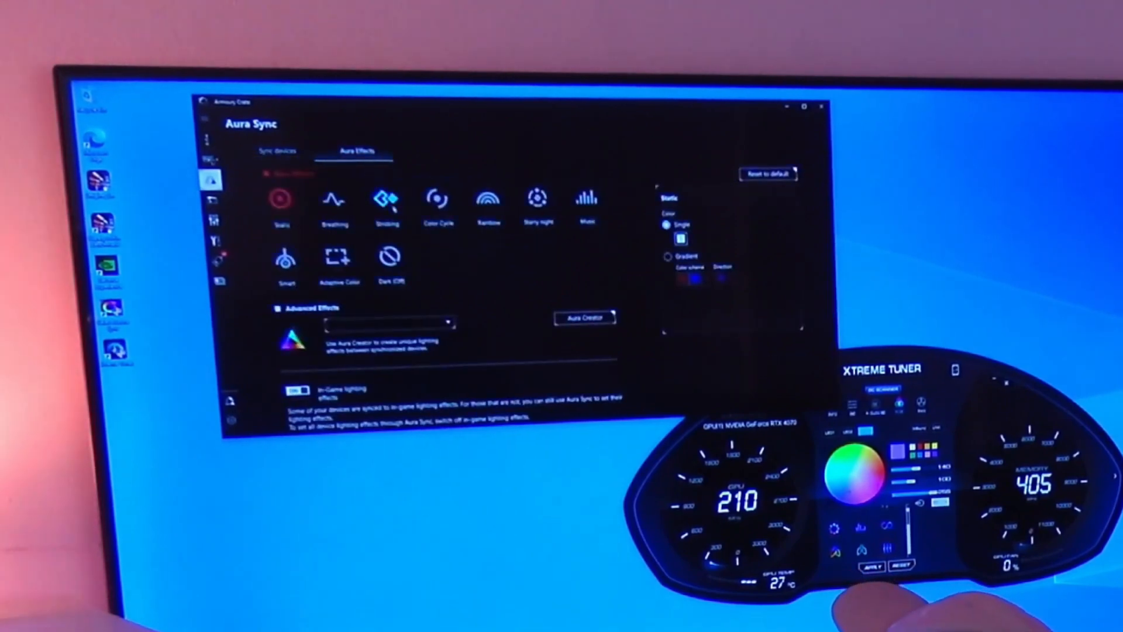
click(678, 236)
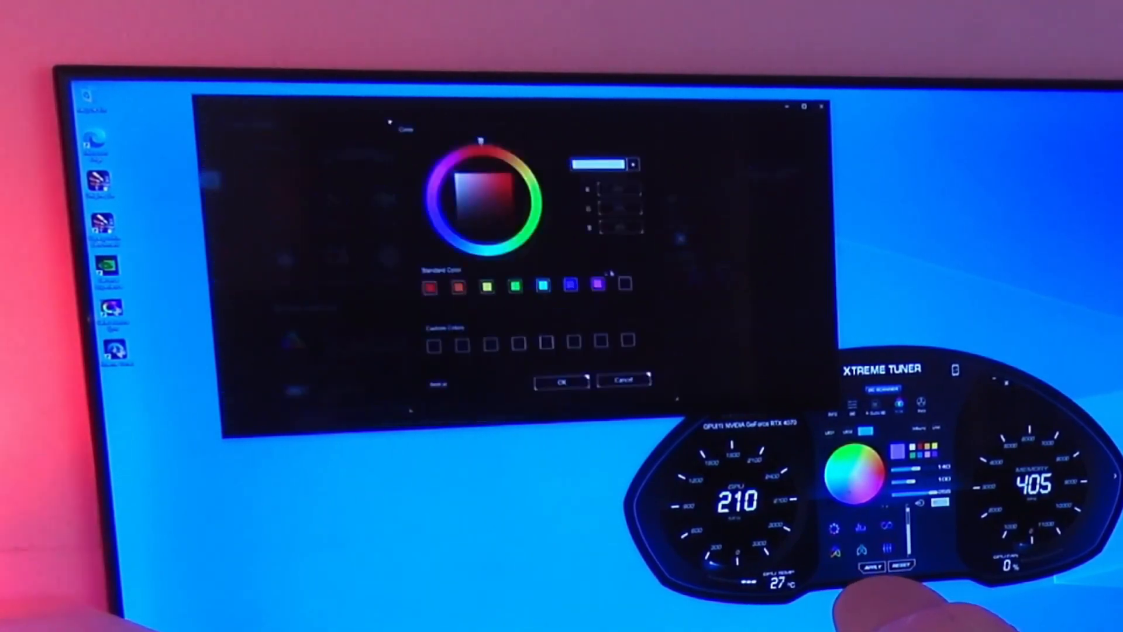